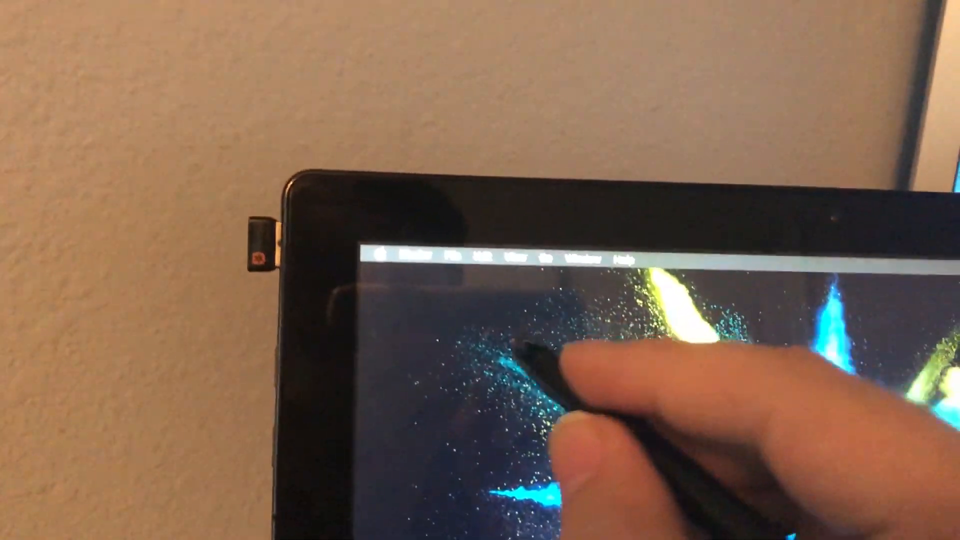
- Open About This Mac from the Apple menu to view the Mac's specs
click(381, 254)
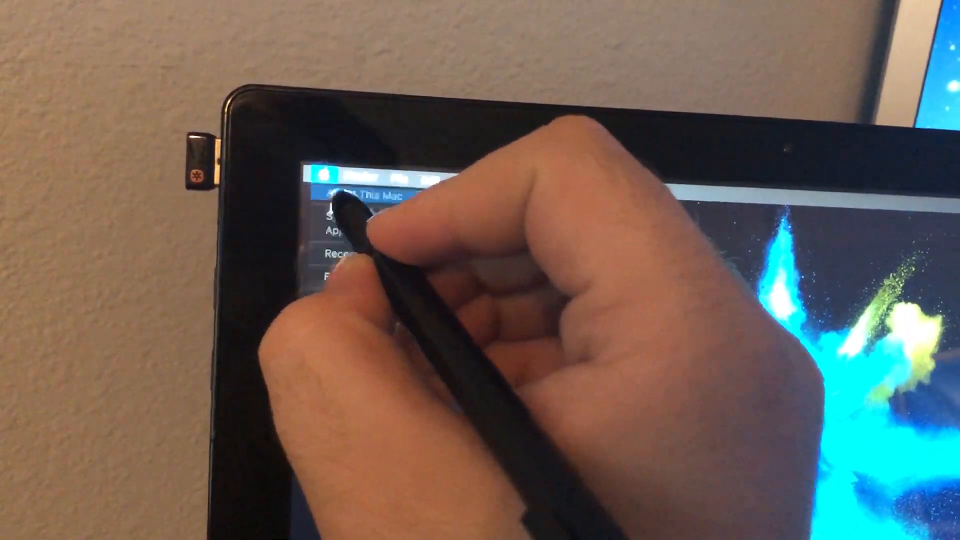
click(361, 196)
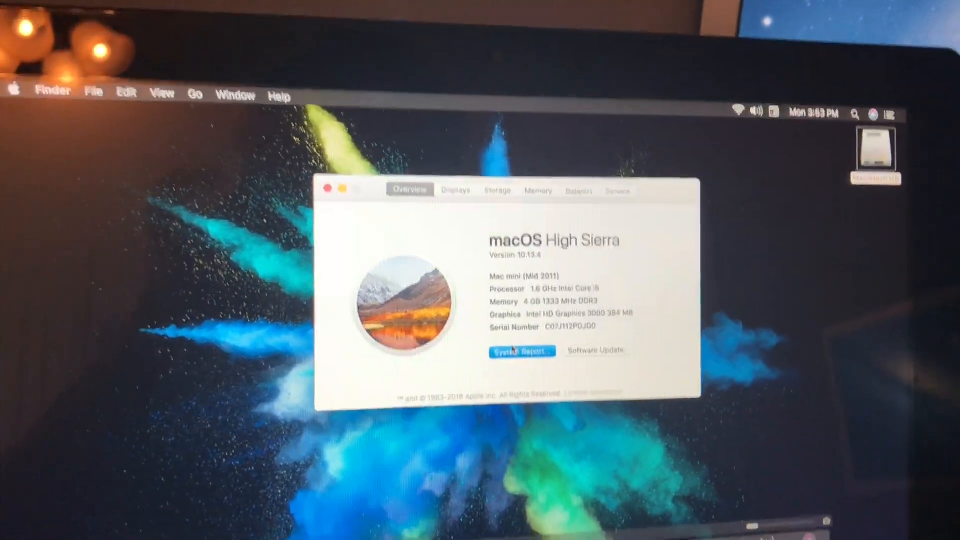
- Check Graphics/Displays in System Report (Intel HD Graphics 3000, 1366 x 768), then close it
click(522, 351)
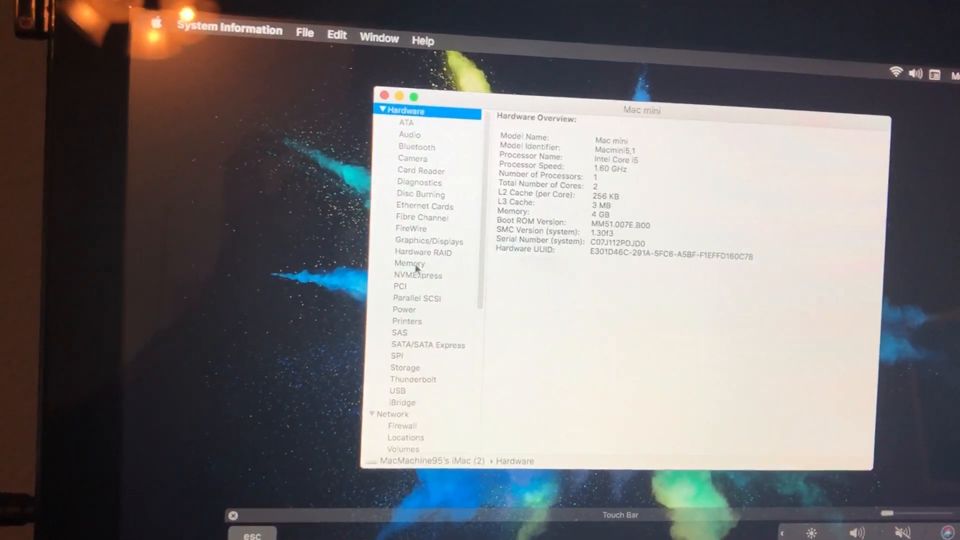
click(429, 241)
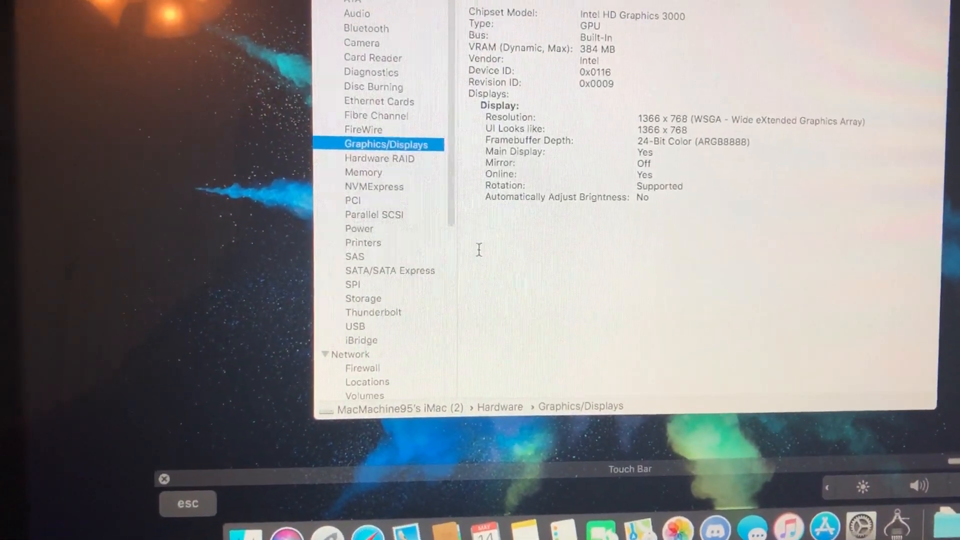
click(355, 326)
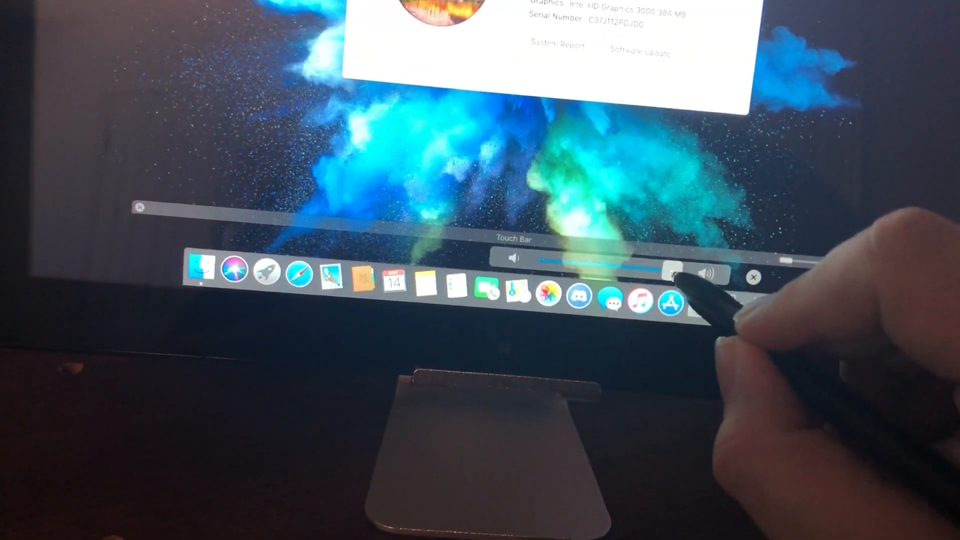
- Dismiss the Touch Bar volume slider and bring up Launchpad's app grid
click(670, 273)
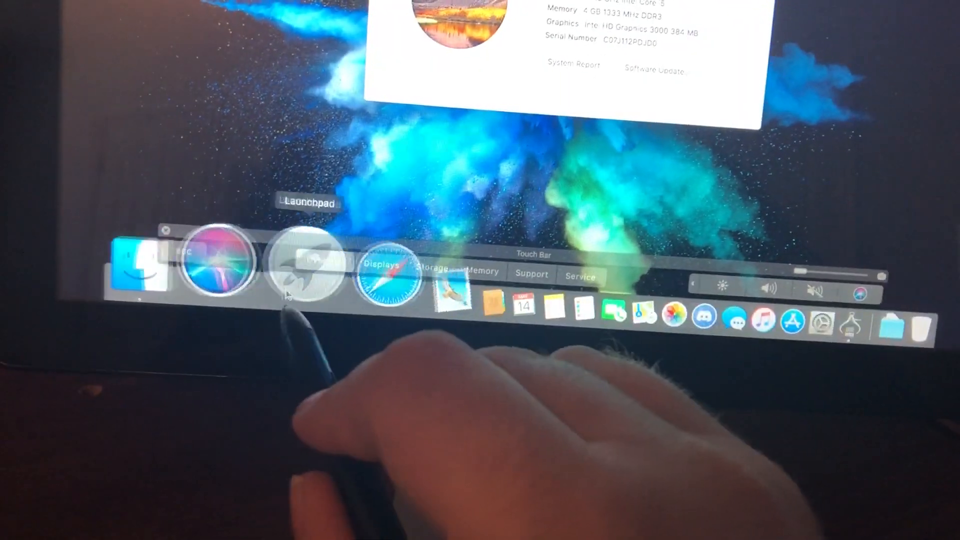
click(309, 273)
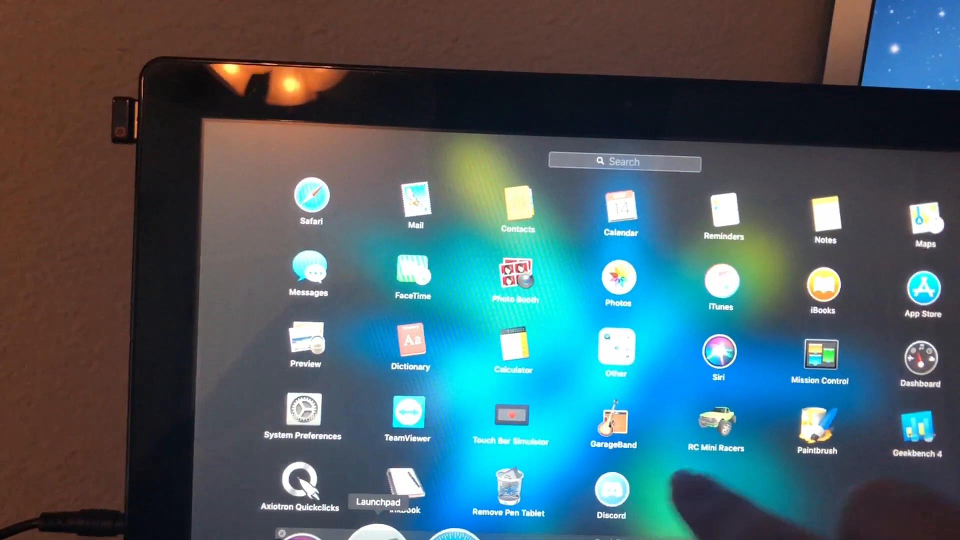
- Launch Paintbrush and accept the 1280 × 1024 preset for a blank canvas
click(816, 429)
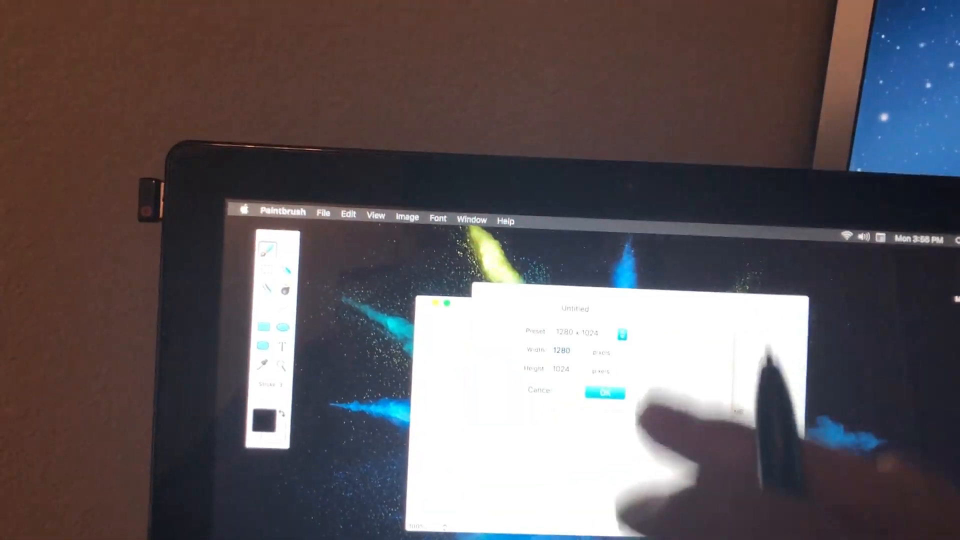
click(604, 393)
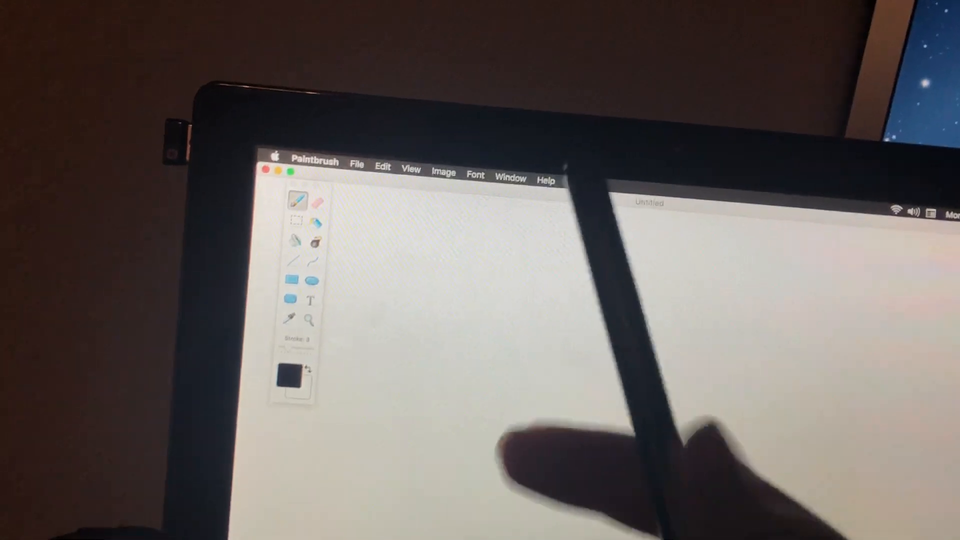